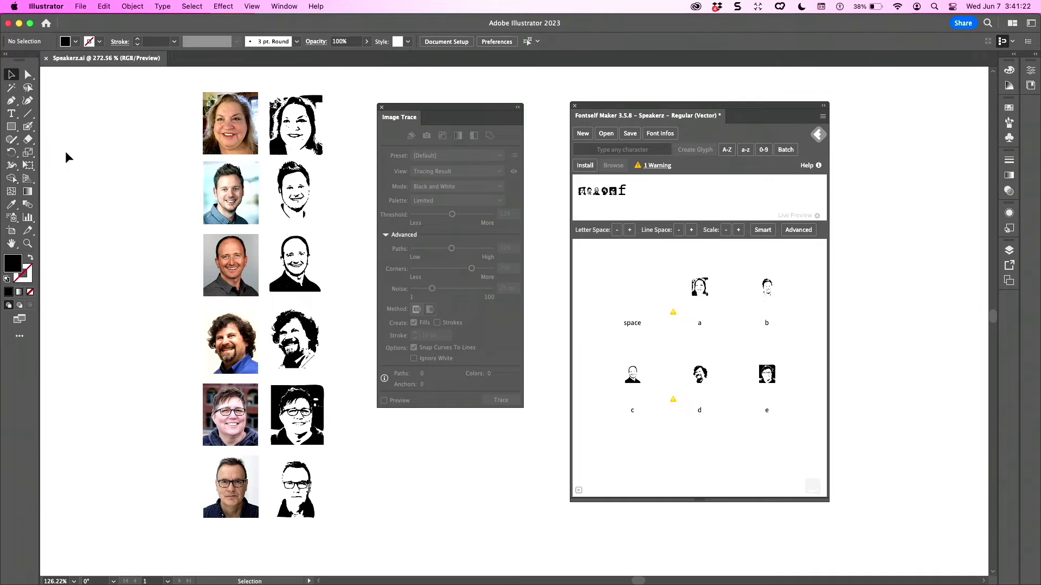
Step: Drag the last traced headshot into Fontself Maker and create it as Speakerz glyph f
{"action": "left_click", "coordinate": [231, 192]}
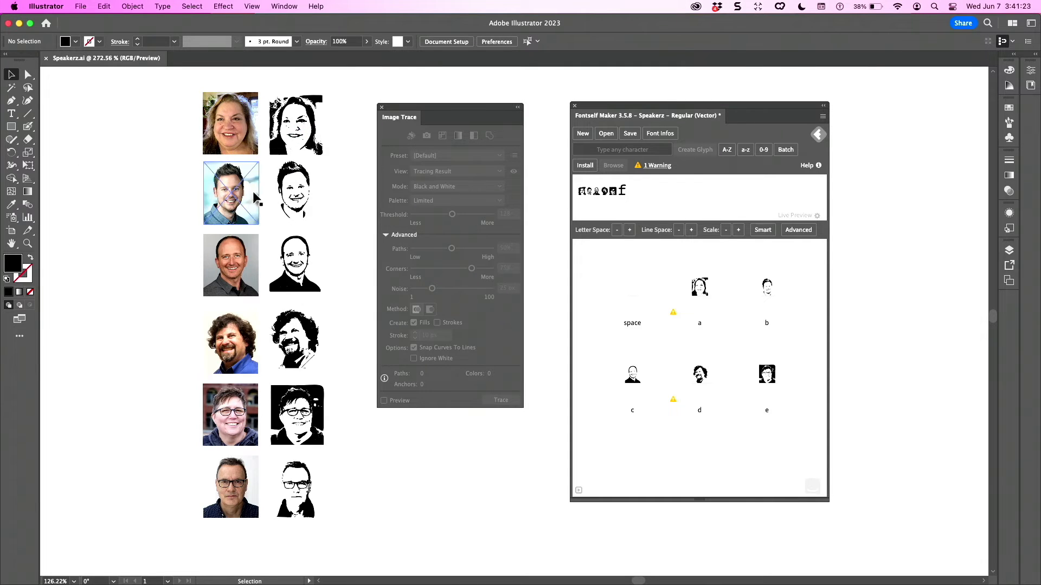
{"action": "left_click", "coordinate": [231, 342]}
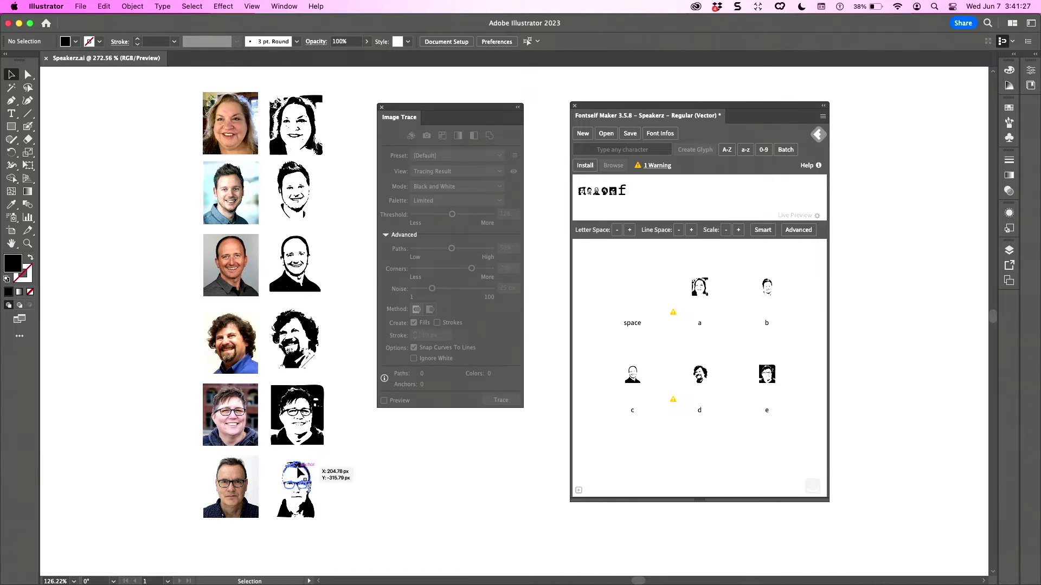
{"action": "left_click", "coordinate": [295, 487]}
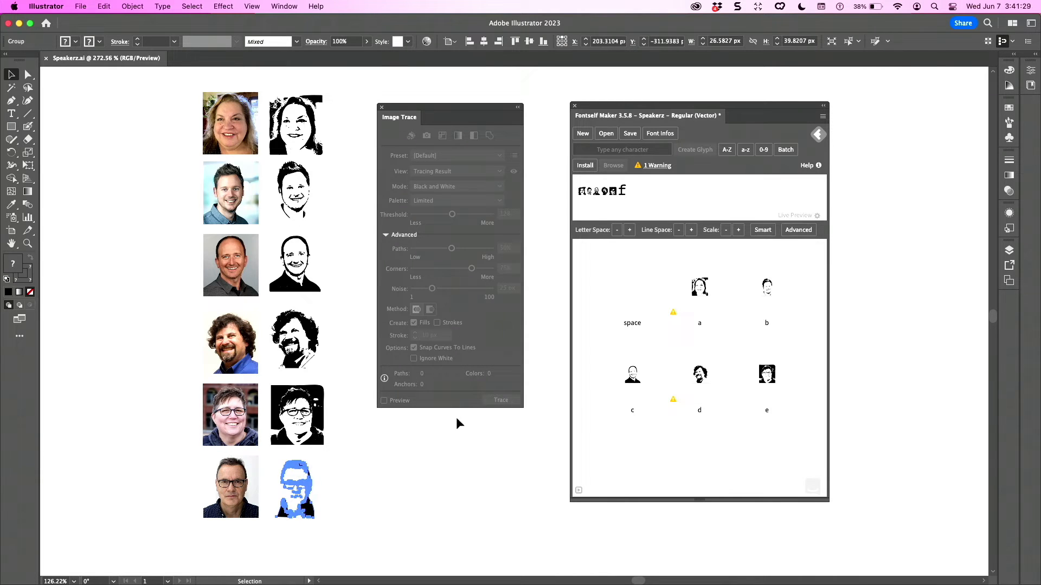
{"action": "left_click", "coordinate": [622, 150]}
{"action": "type", "text": "f"}
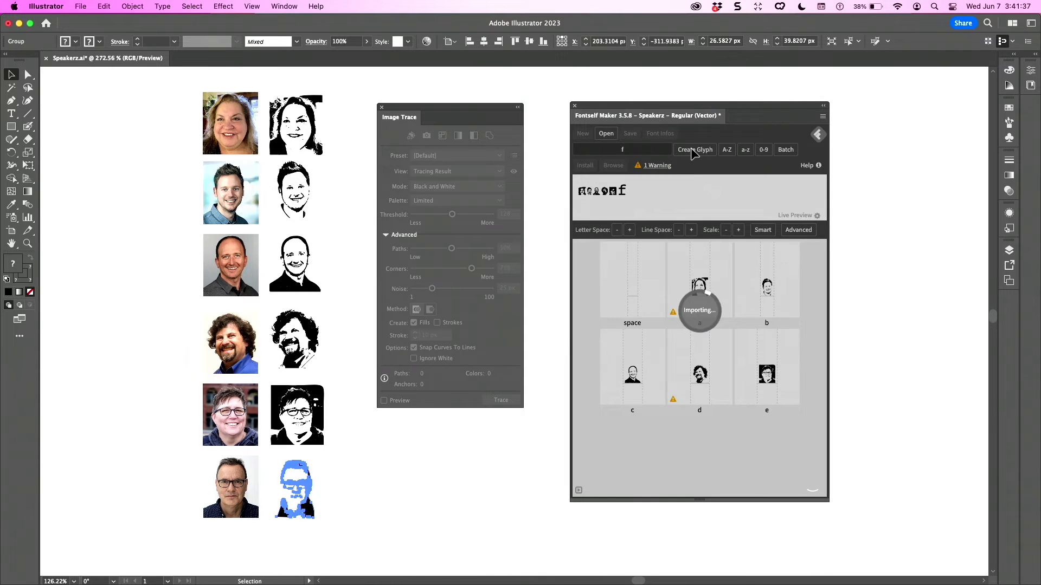
{"action": "left_click", "coordinate": [694, 150]}
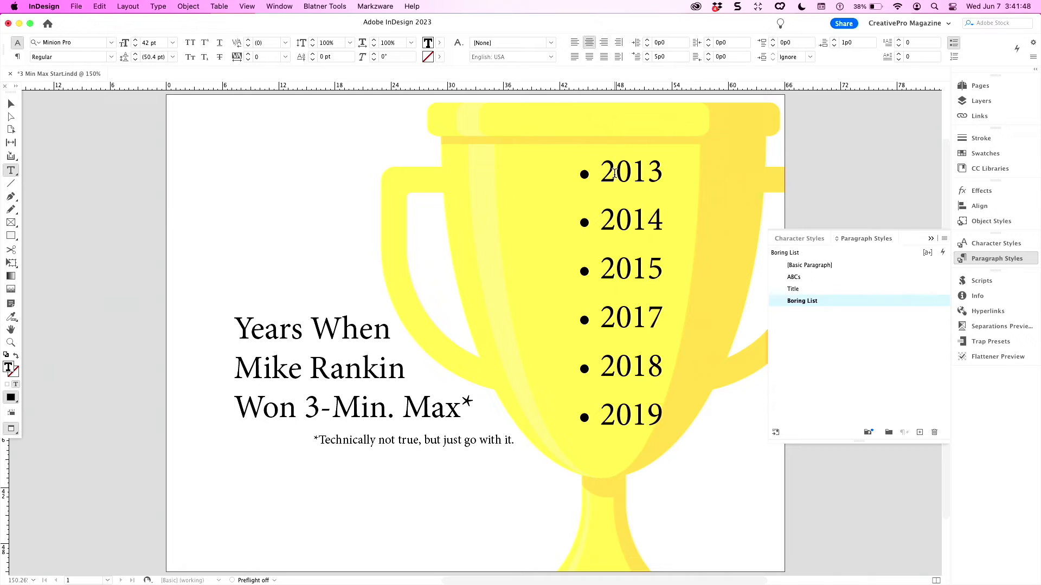
Step: From the 2013 line, create a paragraph style based on Boring List named 'bartlleted'
{"action": "left_click", "coordinate": [604, 171]}
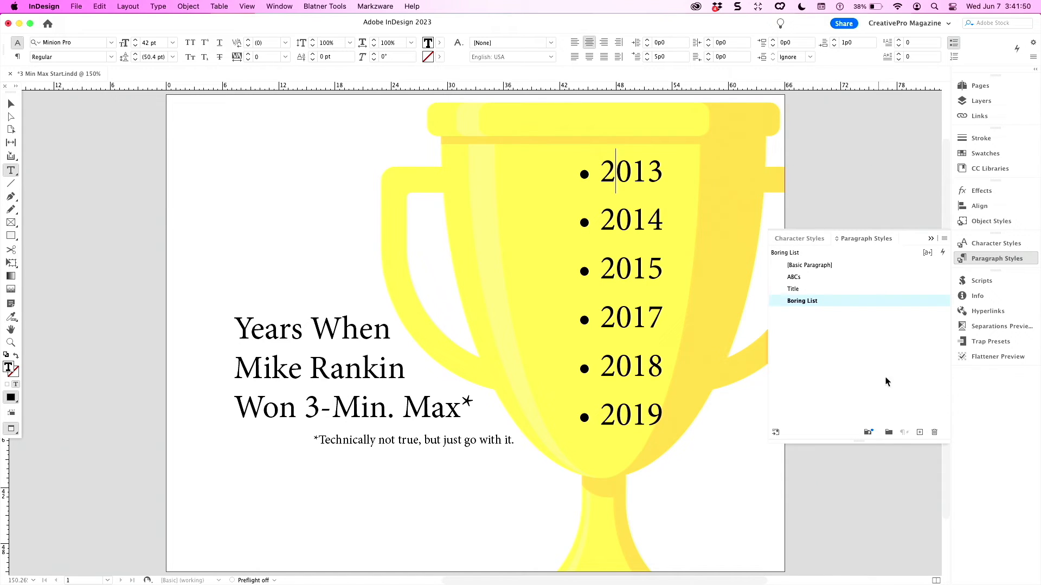
{"action": "left_click", "coordinate": [919, 432]}
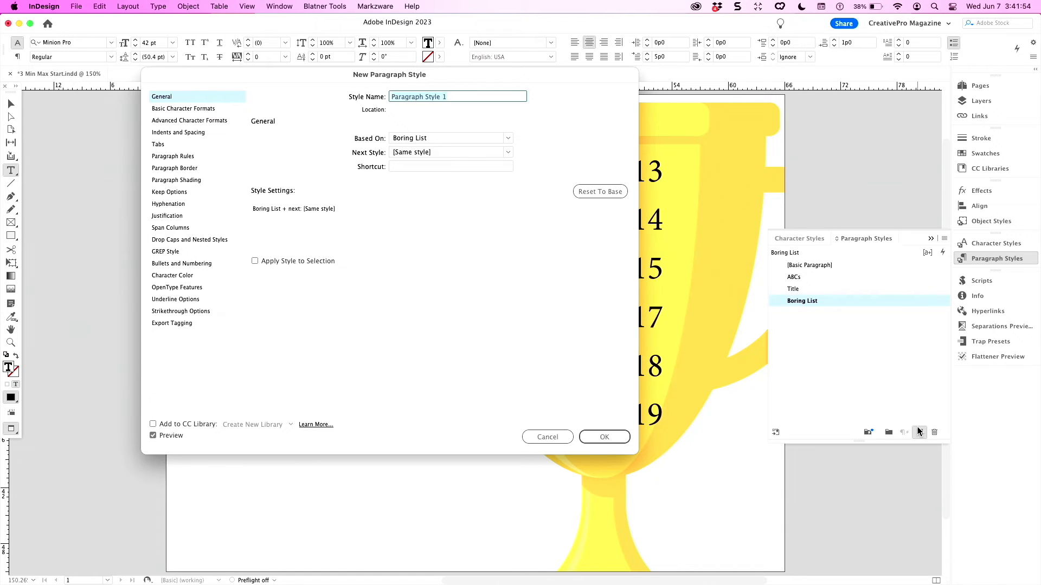
{"action": "type", "text": "bratlle"}
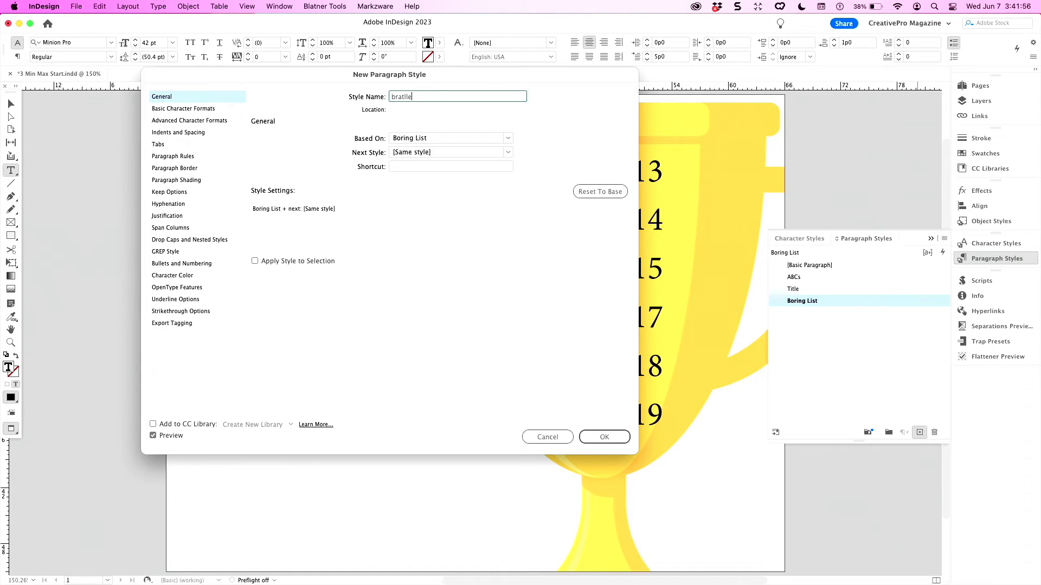
{"action": "type", "text": "ted"}
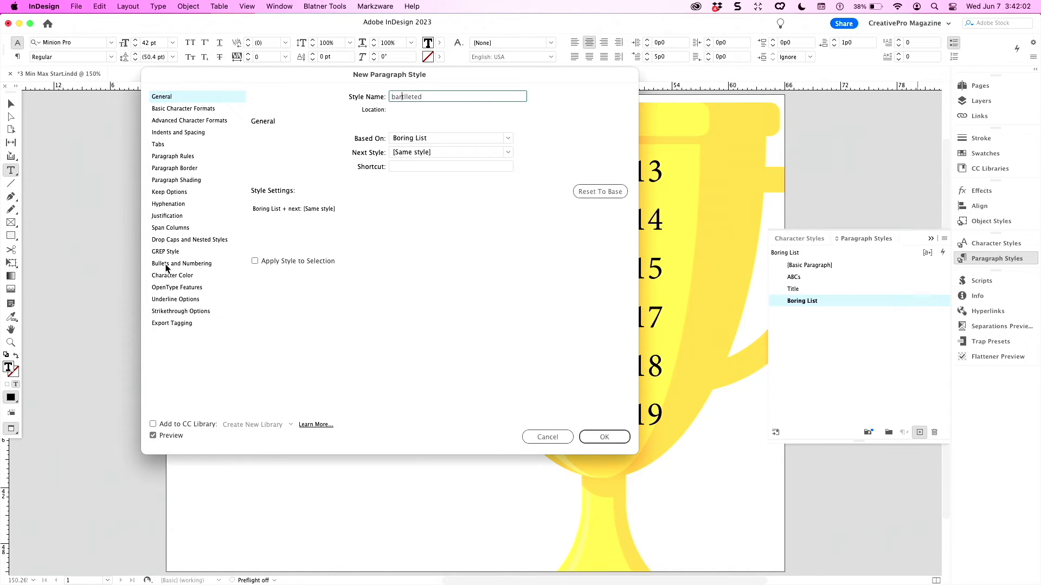
Step: Make a Speakerz headshot glyph the bartlleted bullet, styled with the Bart-llet character style
{"action": "left_click", "coordinate": [181, 263]}
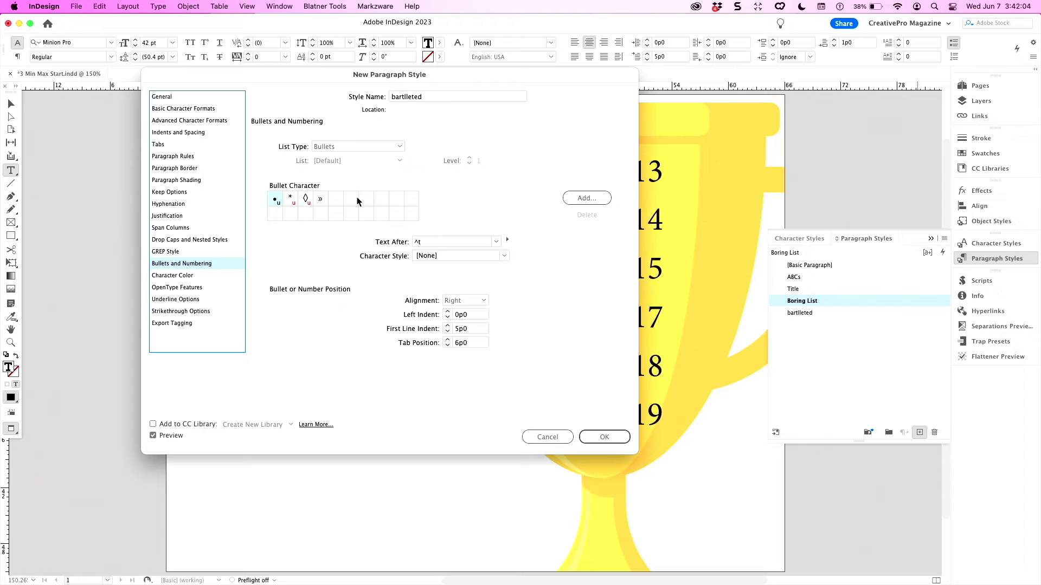
{"action": "left_click", "coordinate": [586, 198]}
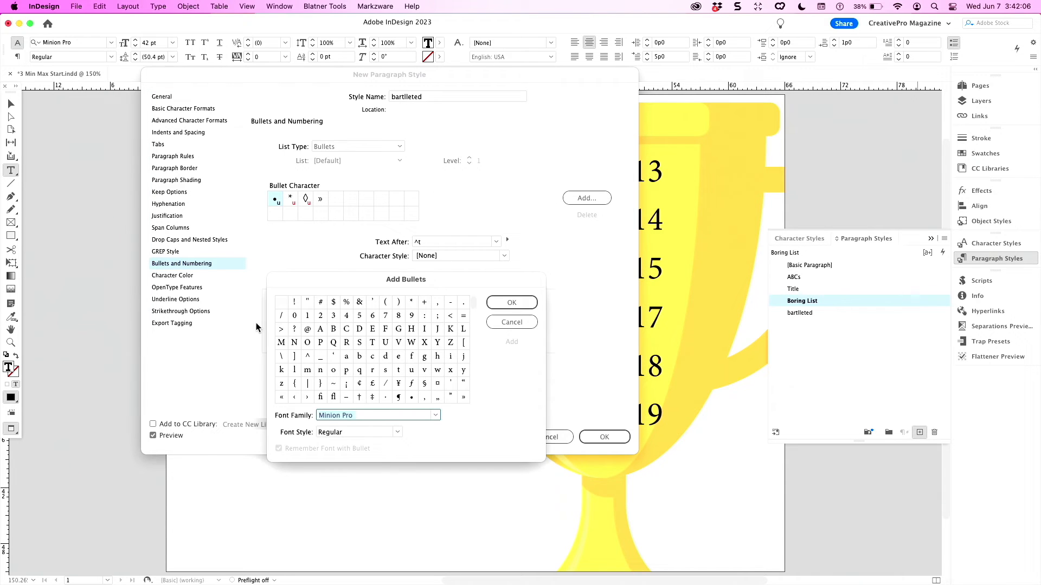
{"action": "type", "text": "Speakerz"}
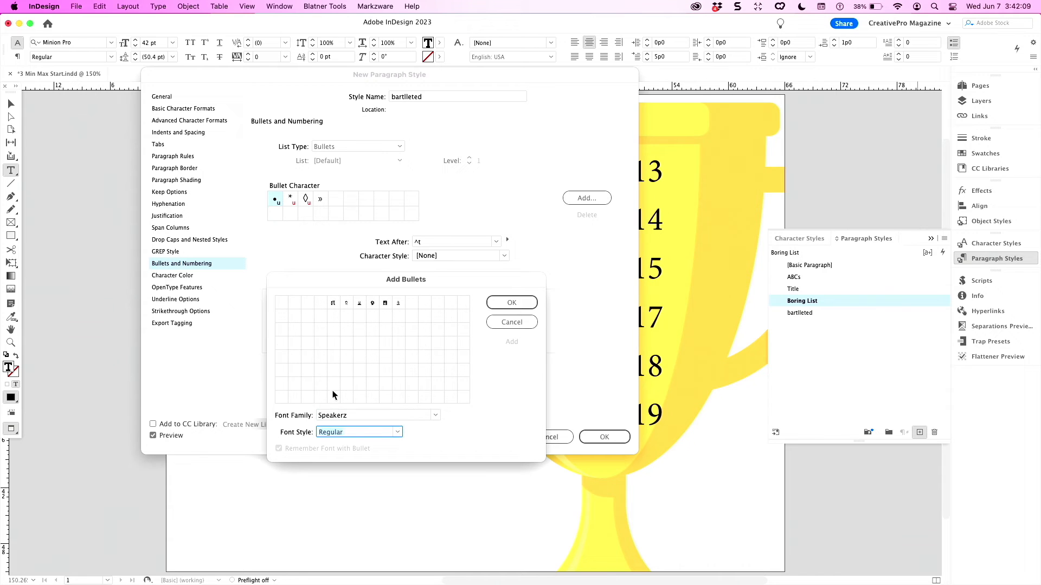
{"action": "left_click", "coordinate": [346, 302]}
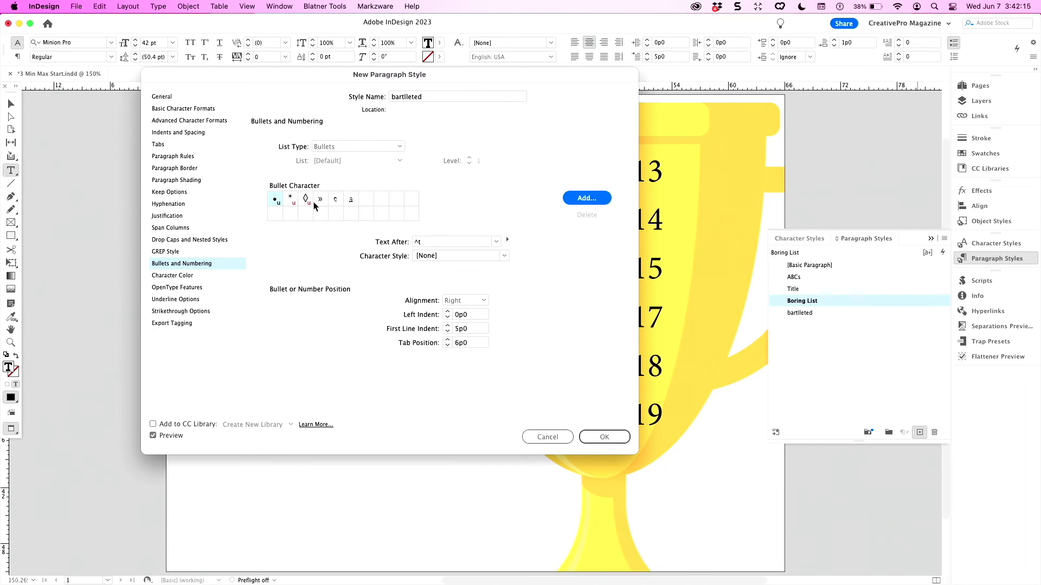
{"action": "left_click", "coordinate": [503, 255]}
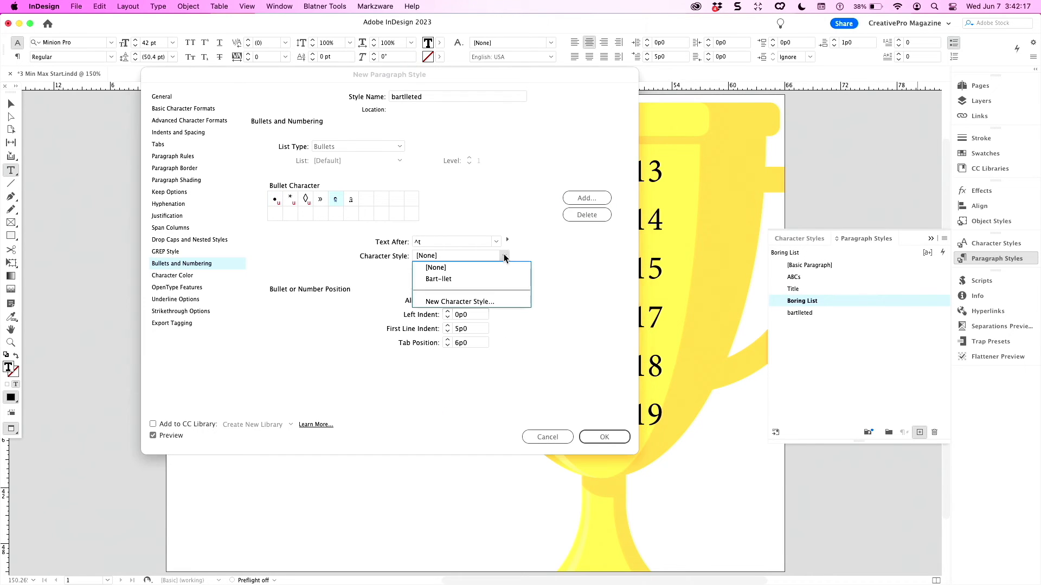
{"action": "left_click", "coordinate": [437, 278]}
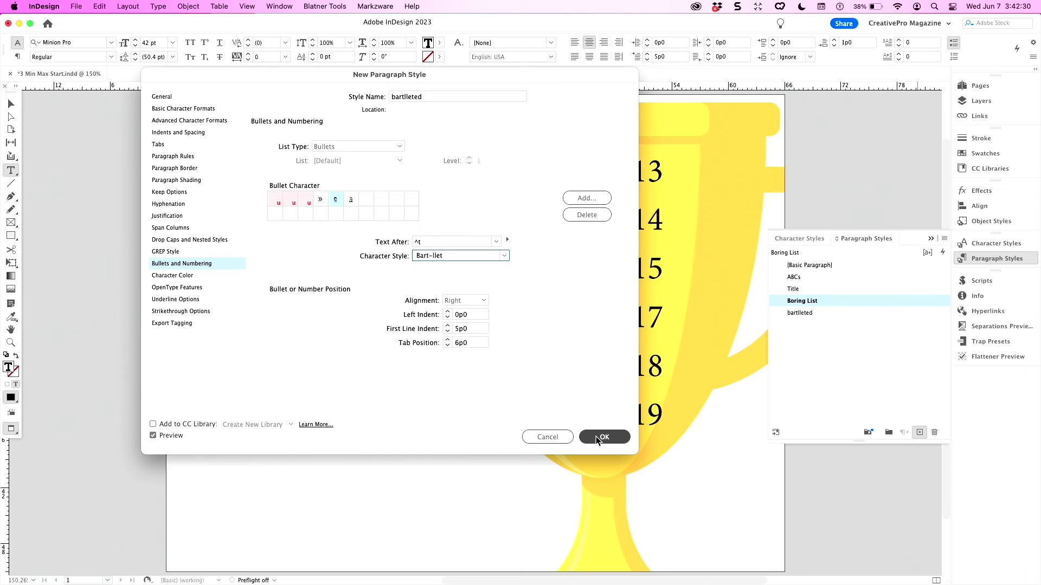
Step: Save bartlleted, apply it to the 2013 line, and add another style based on Boring List
{"action": "left_click", "coordinate": [603, 437]}
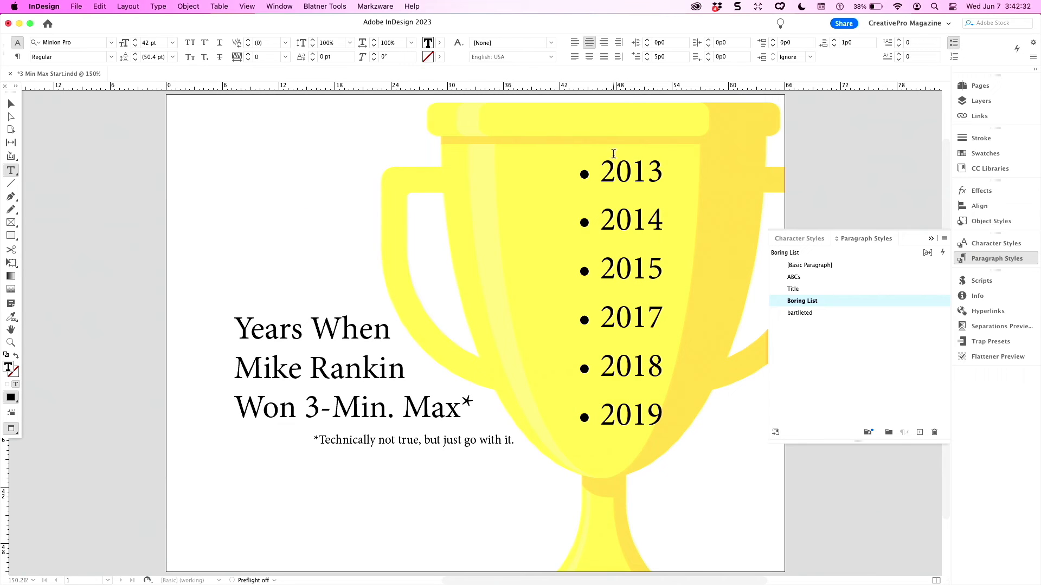
{"action": "left_click", "coordinate": [800, 312]}
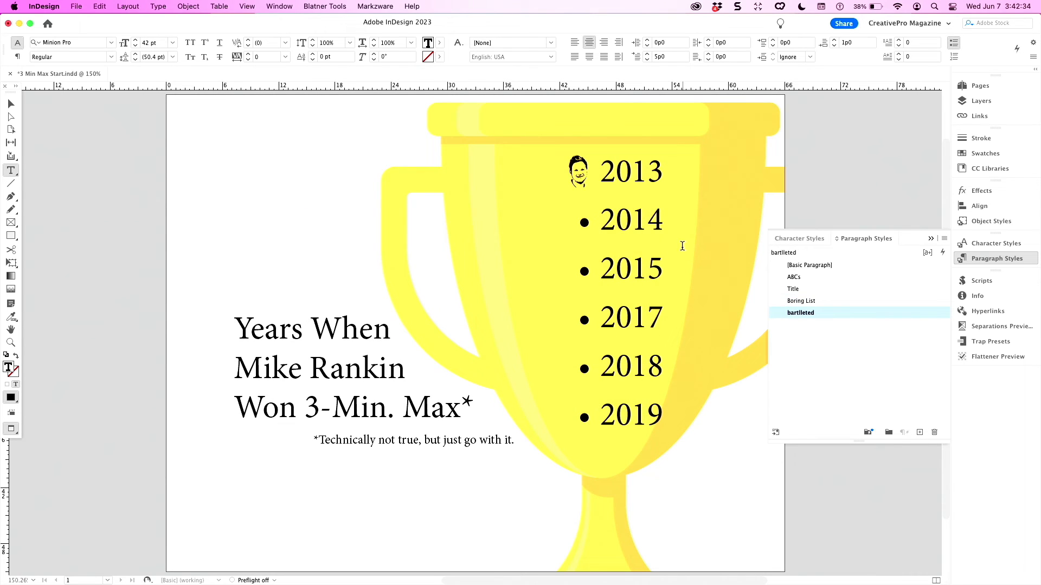
{"action": "left_click", "coordinate": [601, 171]}
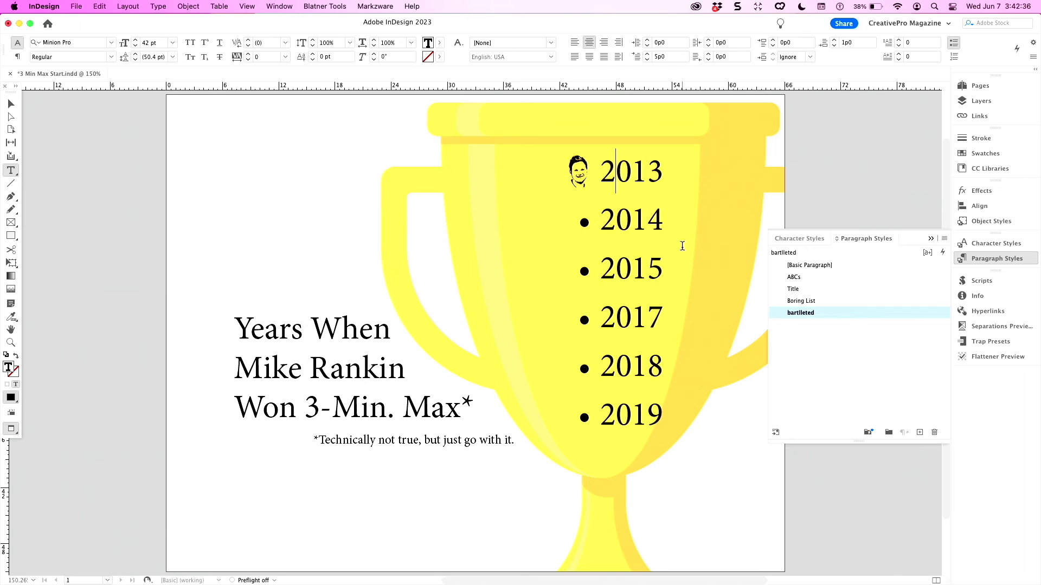
{"action": "left_click", "coordinate": [801, 301]}
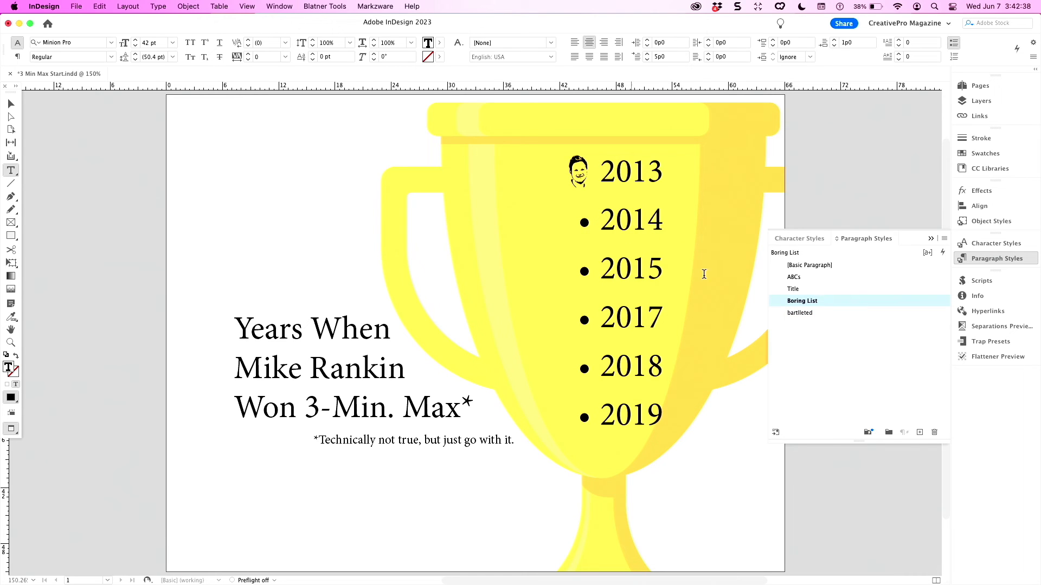
{"action": "left_click", "coordinate": [919, 433]}
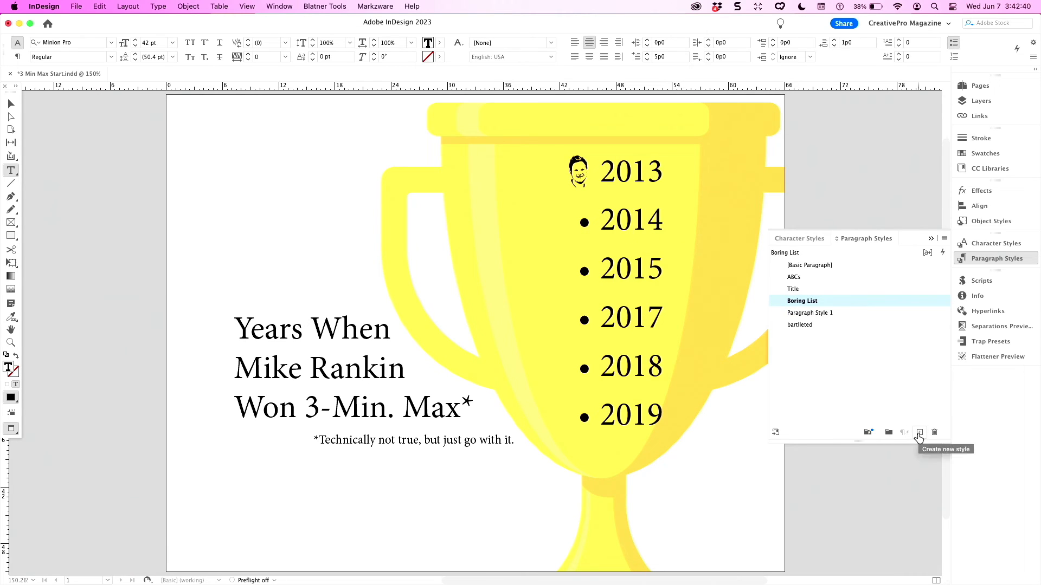
Step: Create Paragraph Style 2 with a headshot bullet, apply it to 2014, and begin renaming it
{"action": "left_click", "coordinate": [920, 432]}
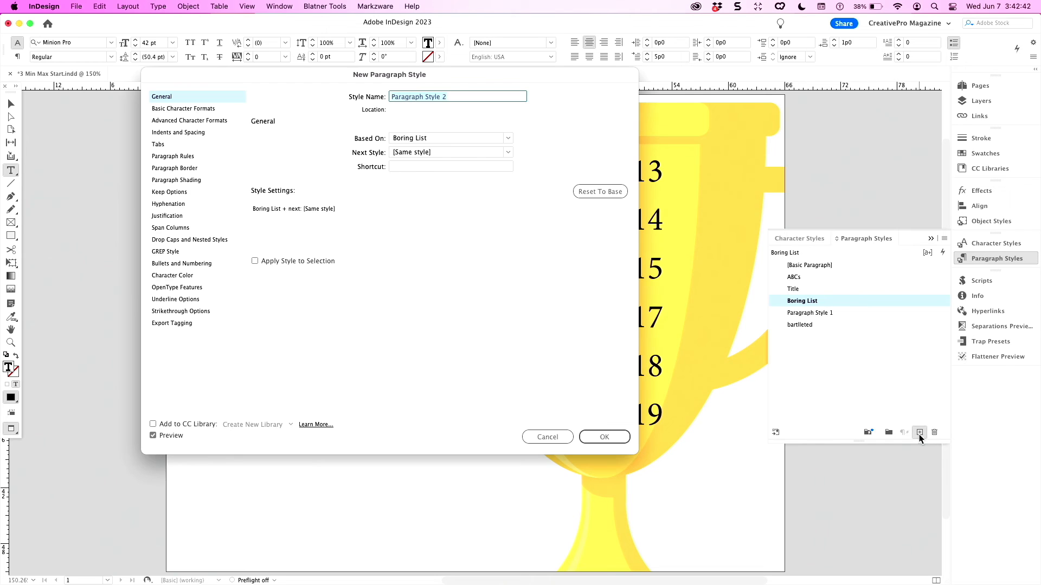
{"action": "mouse_move", "coordinate": [196, 264]}
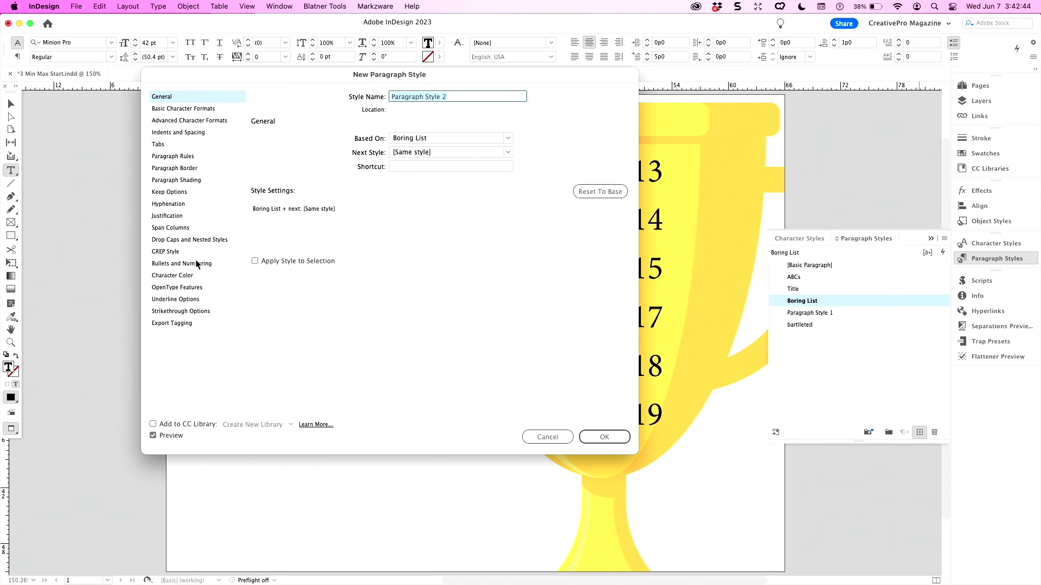
{"action": "left_click", "coordinate": [181, 263]}
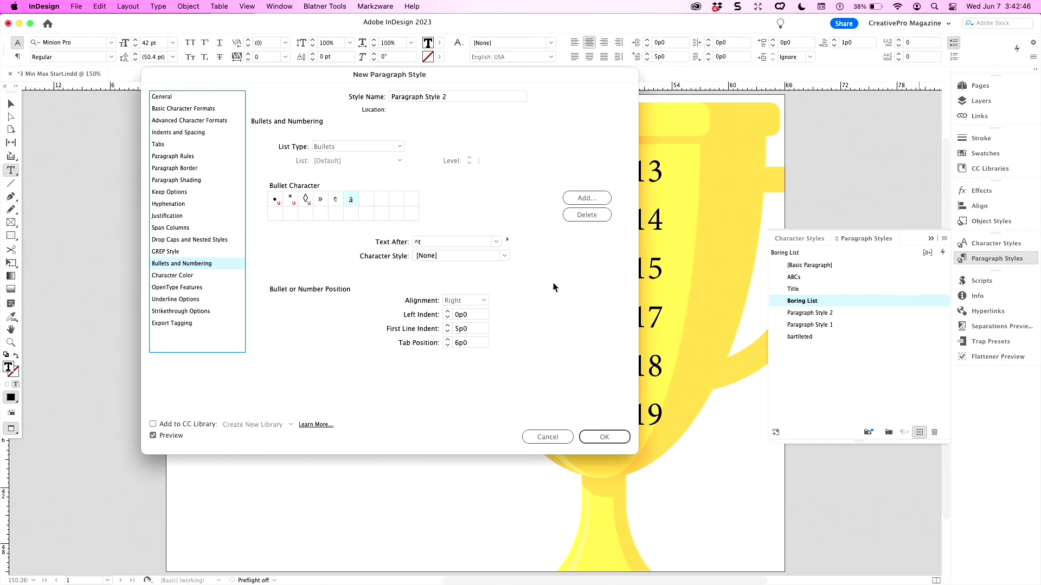
{"action": "left_click", "coordinate": [603, 437]}
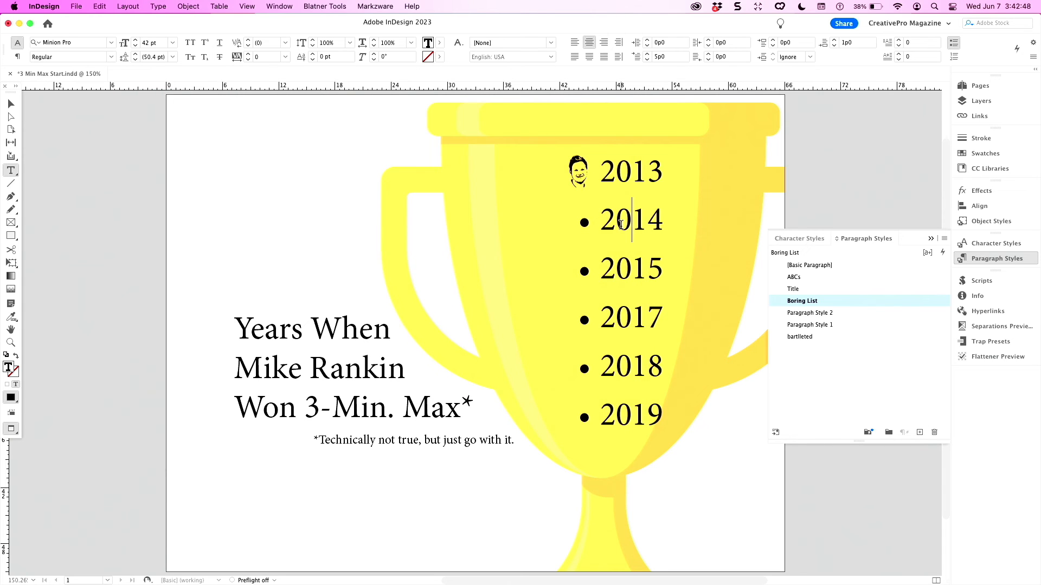
{"action": "left_click", "coordinate": [809, 313]}
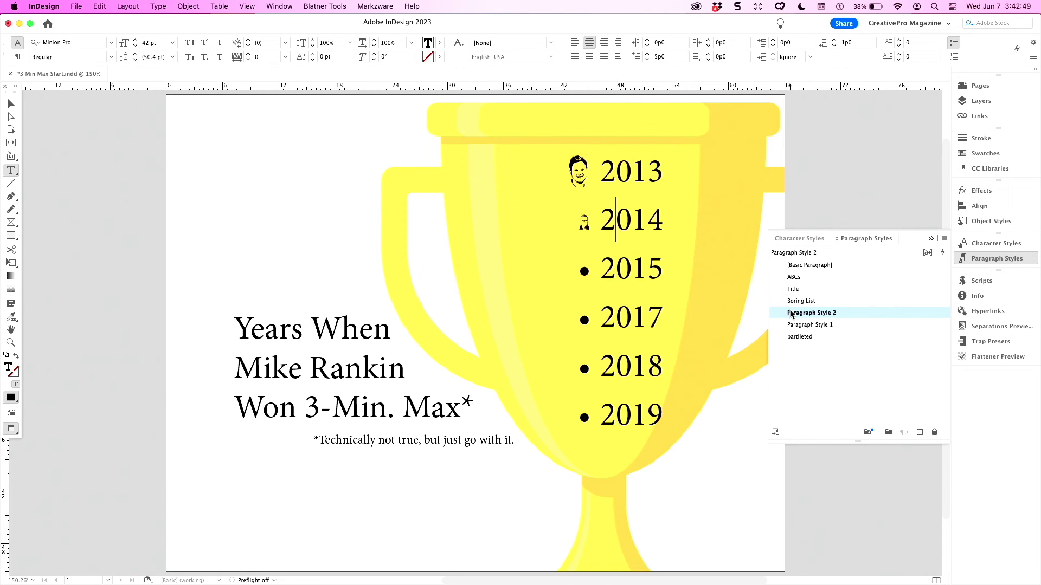
{"action": "double_click", "coordinate": [810, 312]}
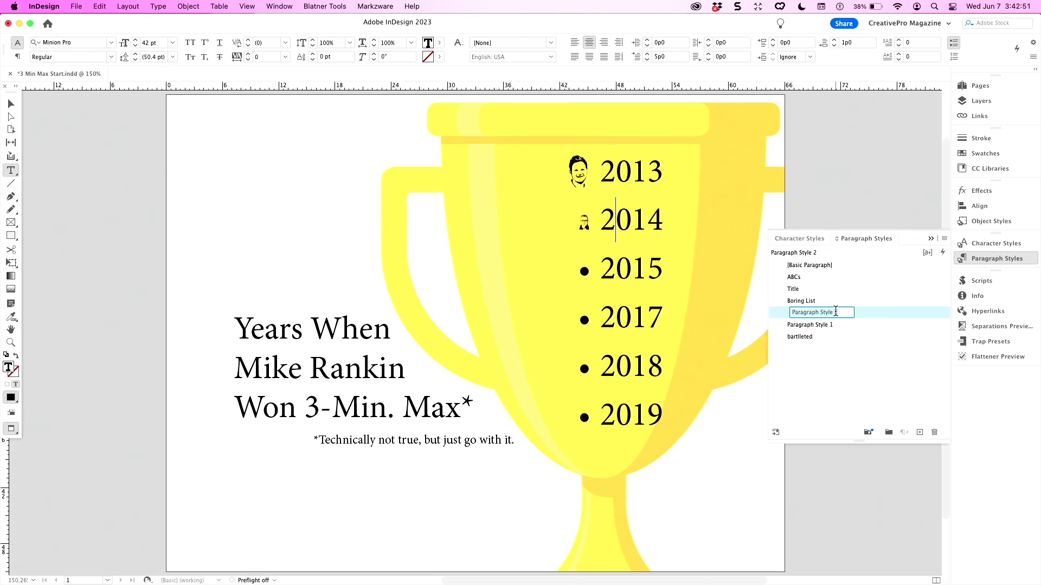